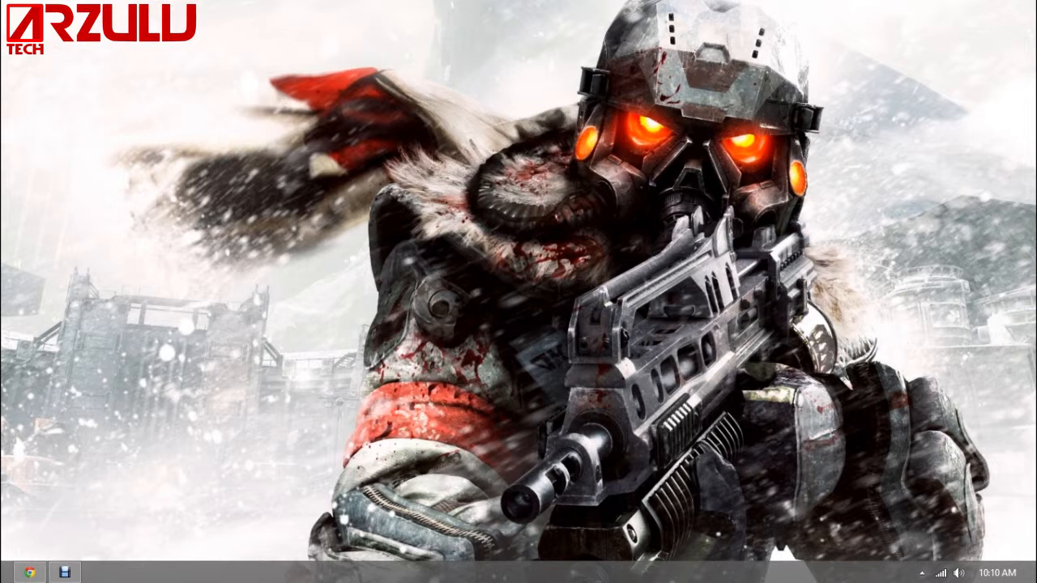
# Step: Open the Computer drive list and select the BD-ROM Drive (G:) holding the CoD WaW disc
pyautogui.click(66, 568)
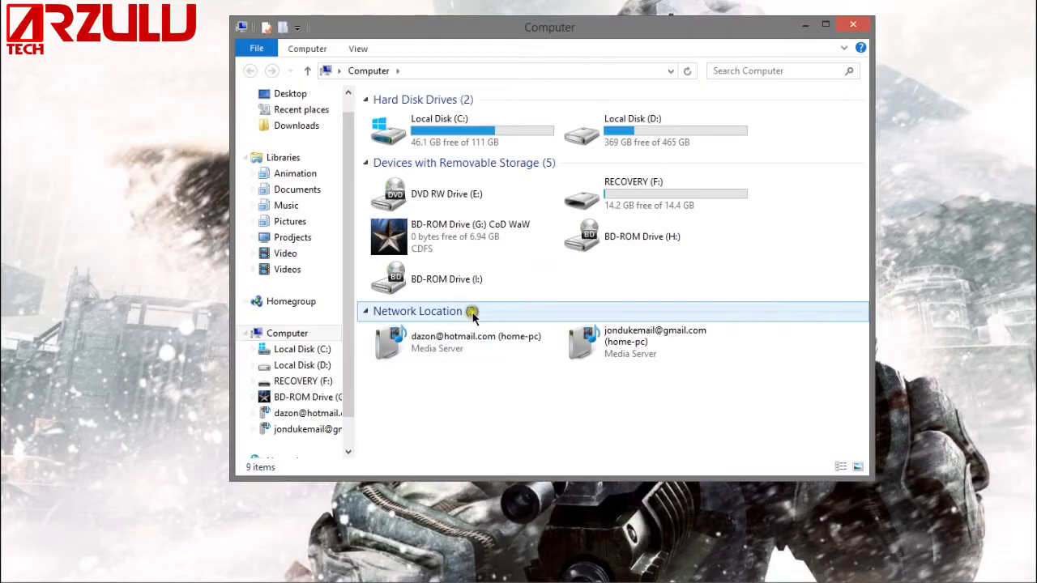
pyautogui.click(461, 279)
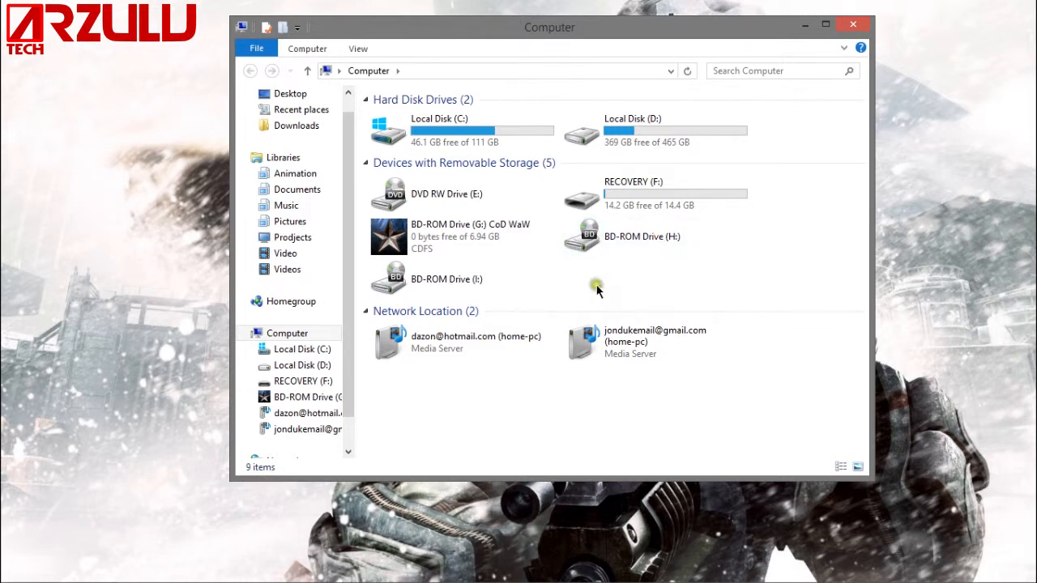
pyautogui.click(458, 236)
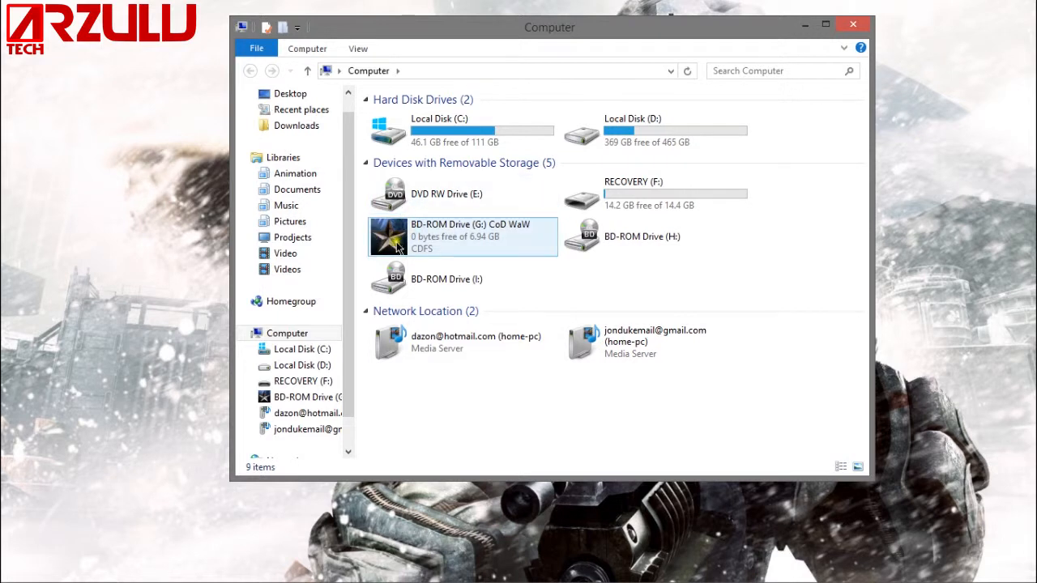
pyautogui.moveTo(402, 243)
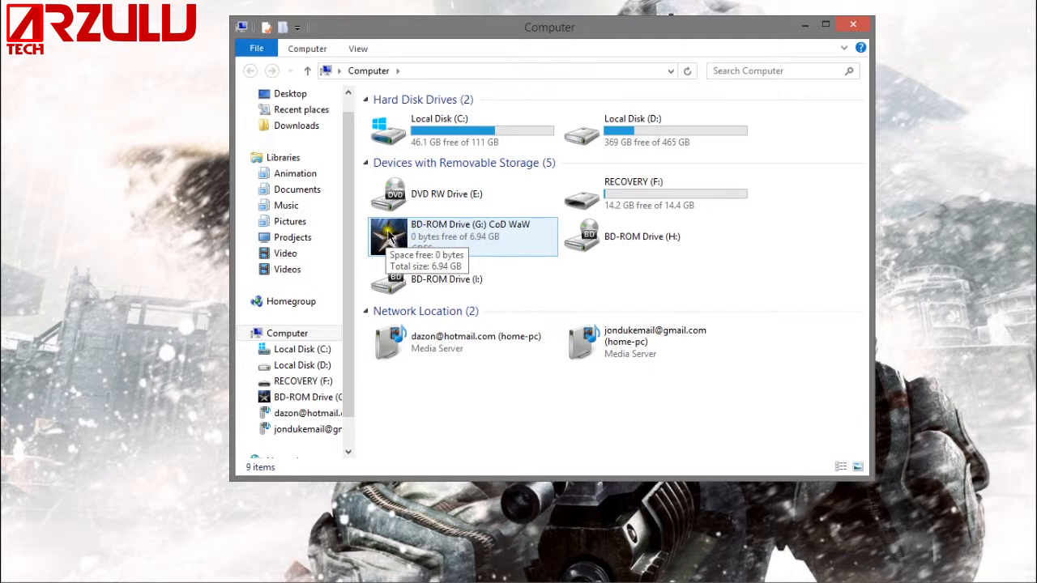
pyautogui.click(391, 236)
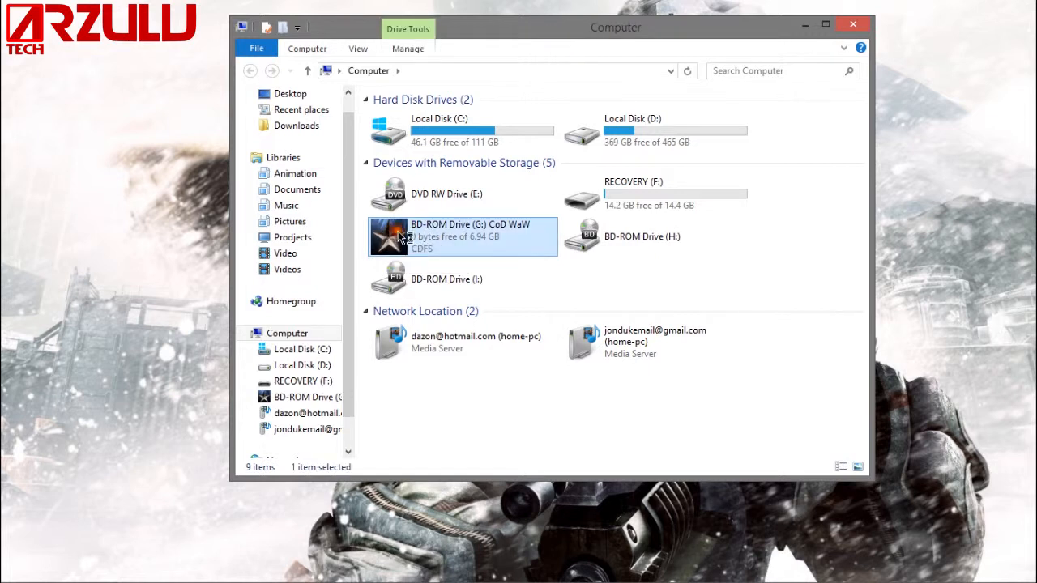
# Step: Autorun the CoD WaW launcher from drive G: and quit it without playing
pyautogui.doubleClick(405, 236)
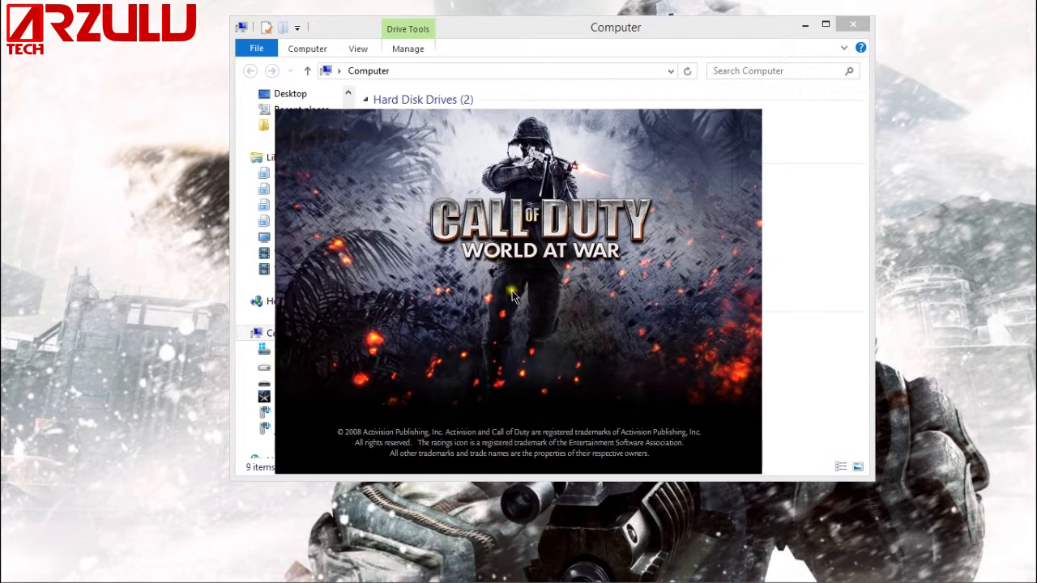
pyautogui.moveTo(533, 347)
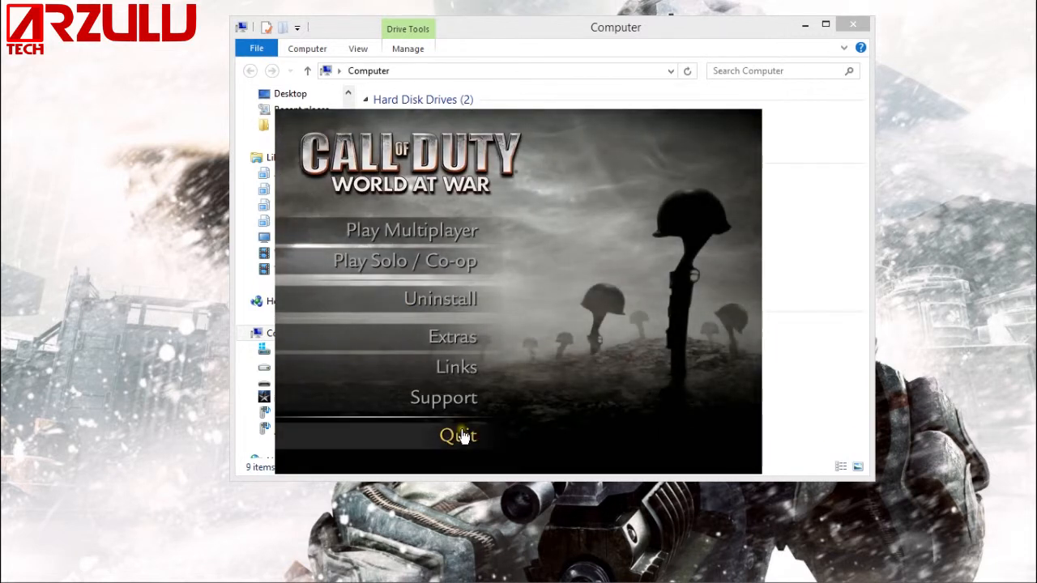
pyautogui.click(456, 435)
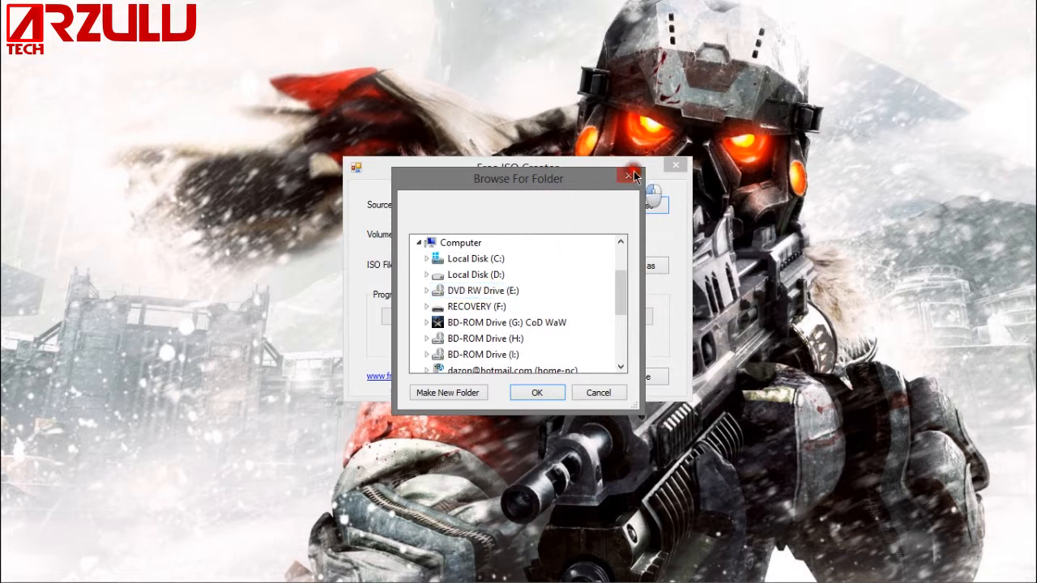
# Step: Dismiss Free ISO Creator's folder picker, leaving the Volume Name and other fields empty
pyautogui.click(628, 175)
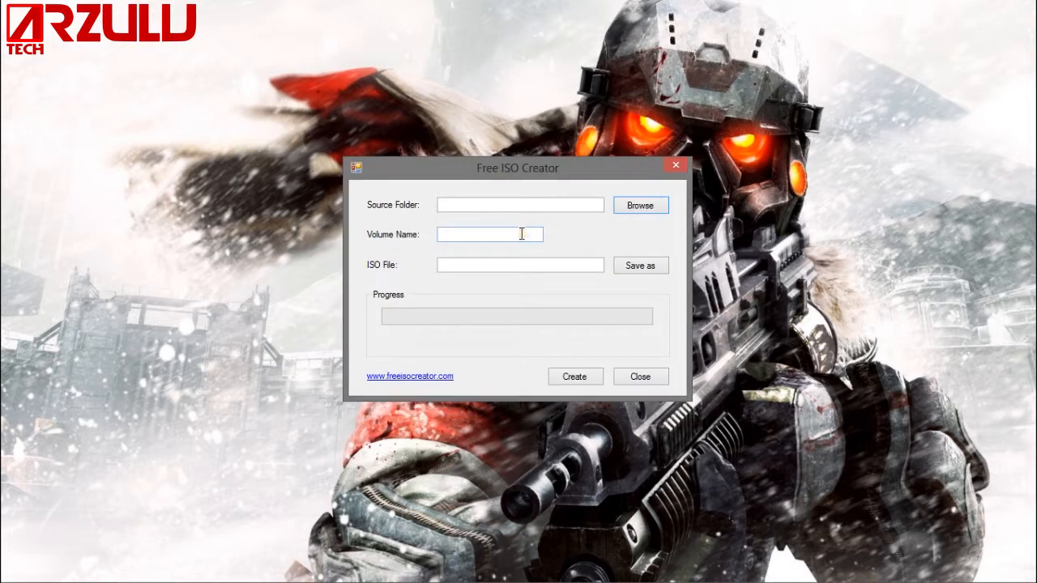
pyautogui.click(490, 234)
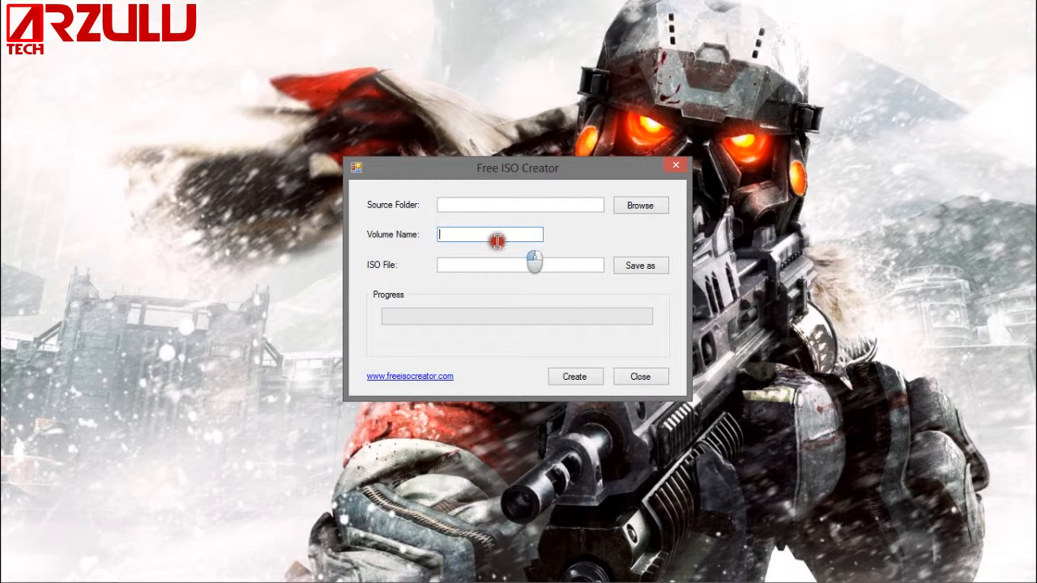
pyautogui.click(519, 265)
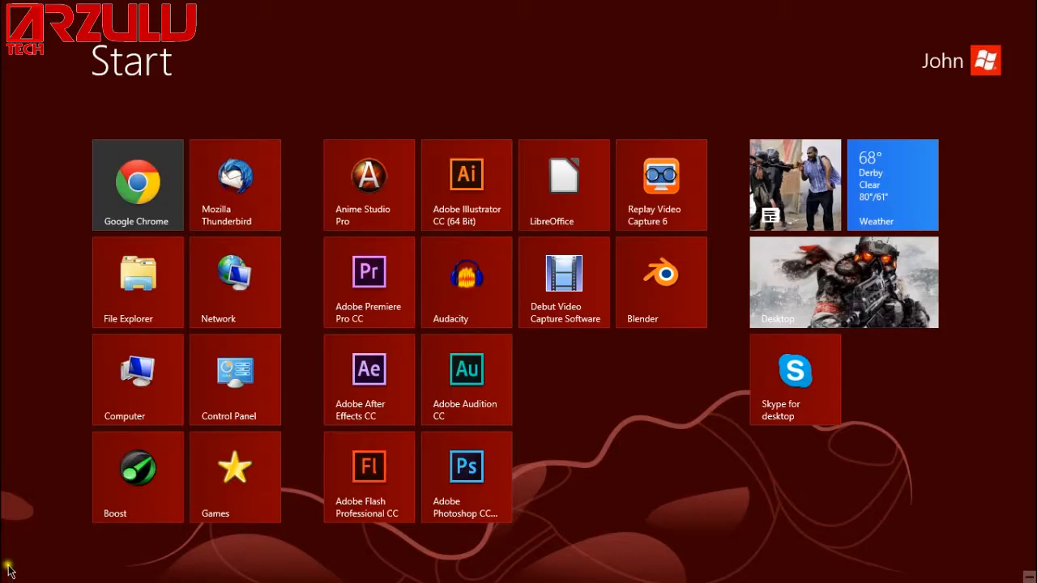
# Step: Search 'vir' on the Start screen, ending with Task Manager open
pyautogui.write('vir')
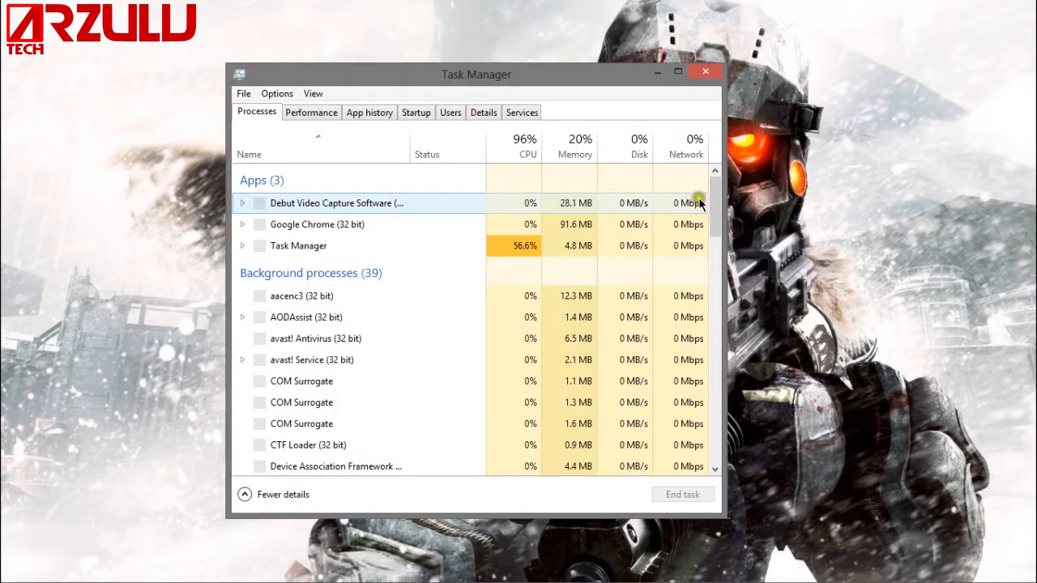
# Step: Scroll through Task Manager's running processes before returning to Start
pyautogui.scroll(-3)
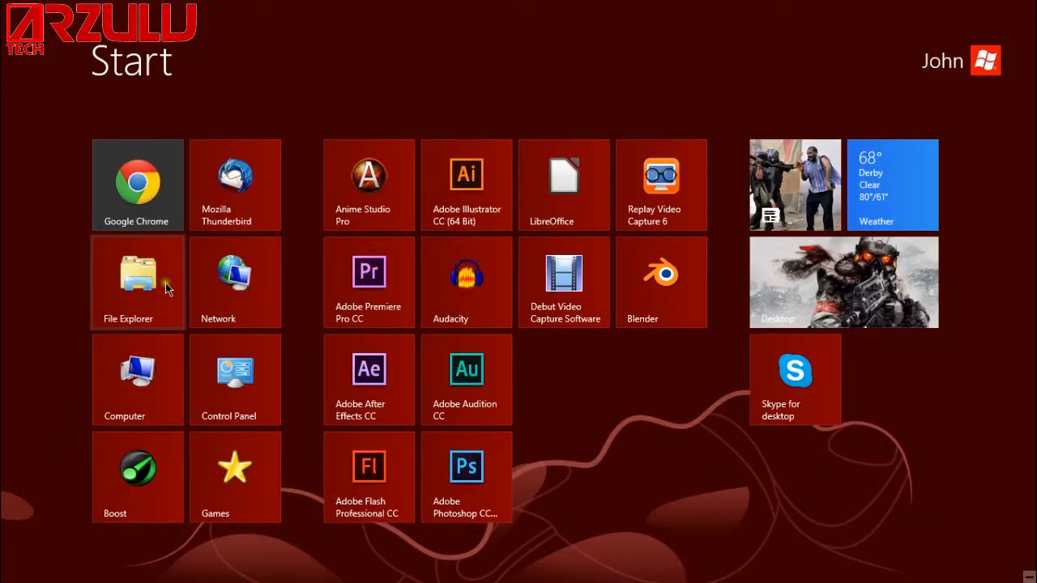
pyautogui.moveTo(158, 318)
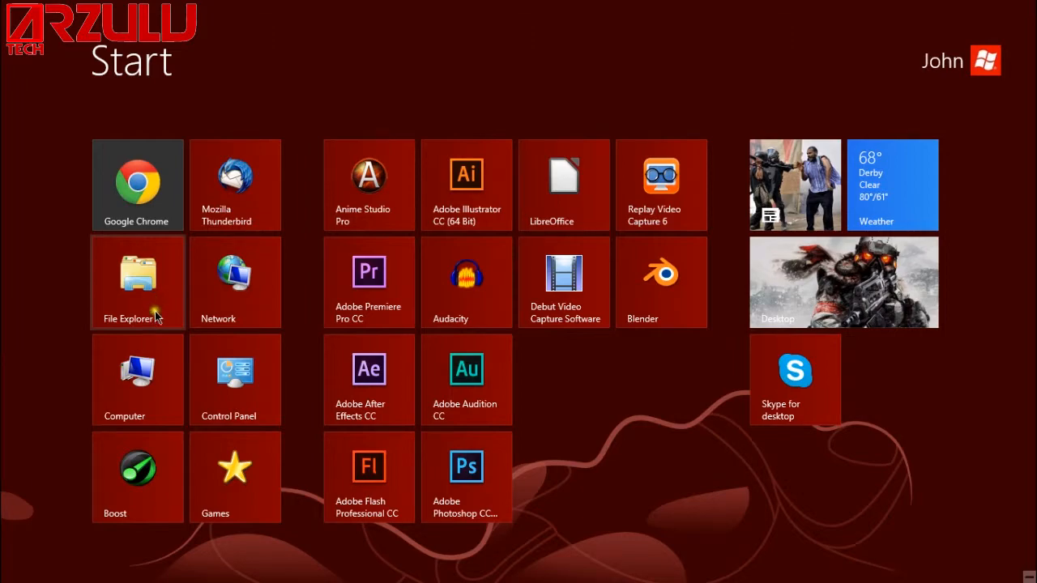
# Step: Launch File Explorer and reach the D: drive's ISO folder containing CoD WaW
pyautogui.click(136, 282)
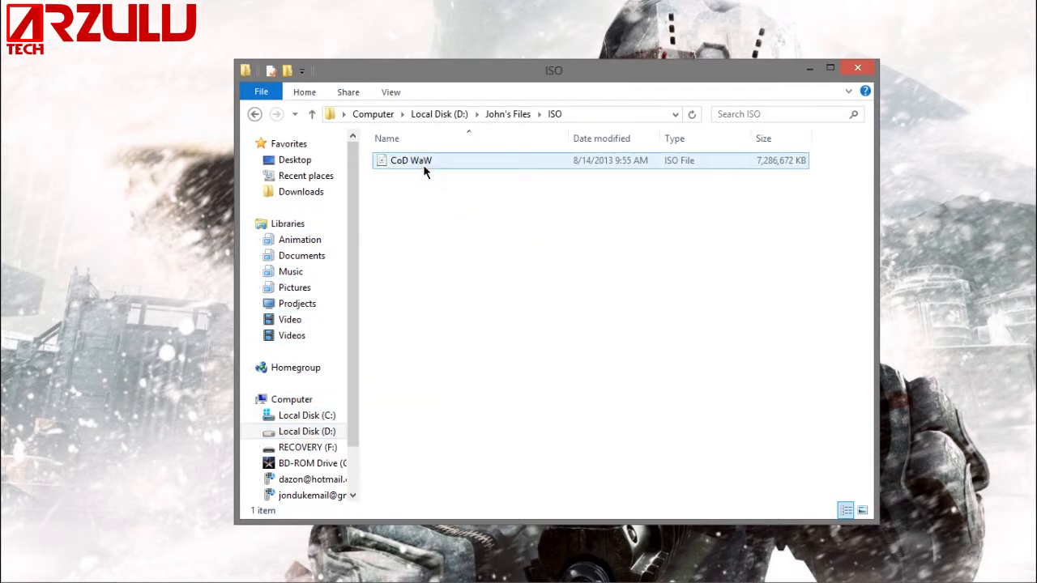
# Step: Show CoD WaW.iso's Mount submenu listing Virtual CloneDrive drives G:, H: and I:
pyautogui.rightClick(403, 159)
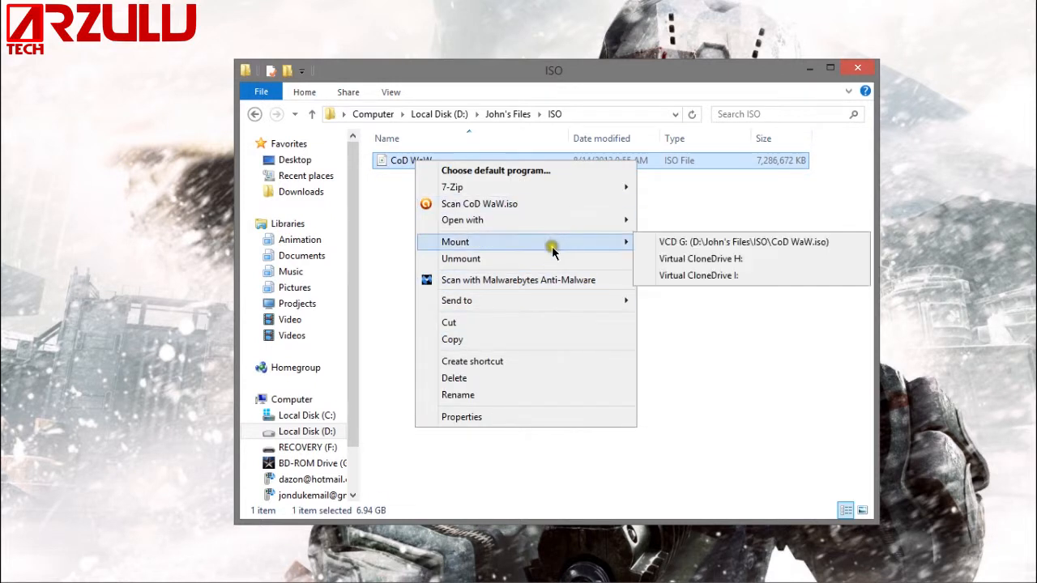
pyautogui.moveTo(494, 249)
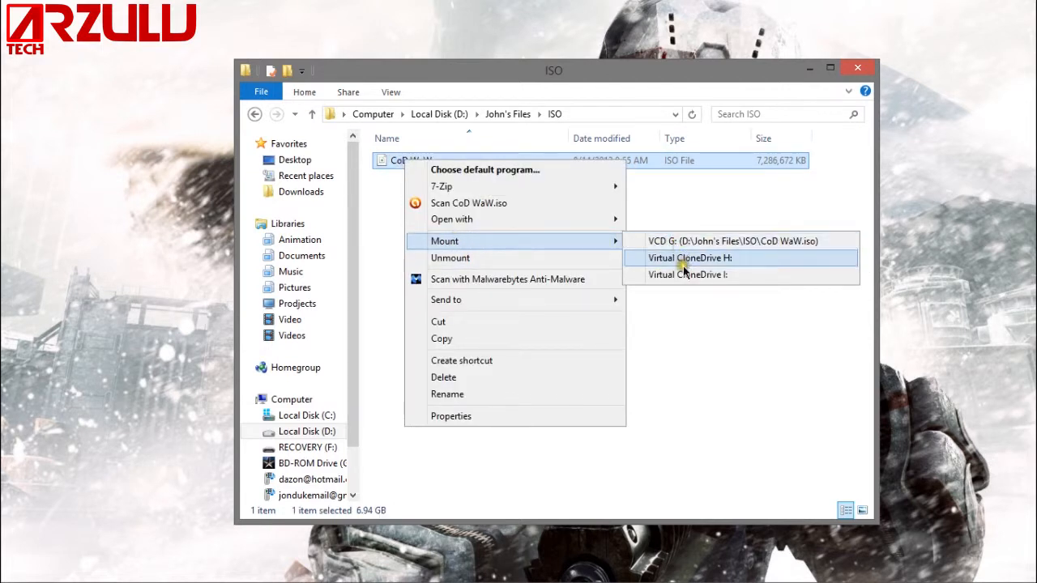
pyautogui.moveTo(687, 277)
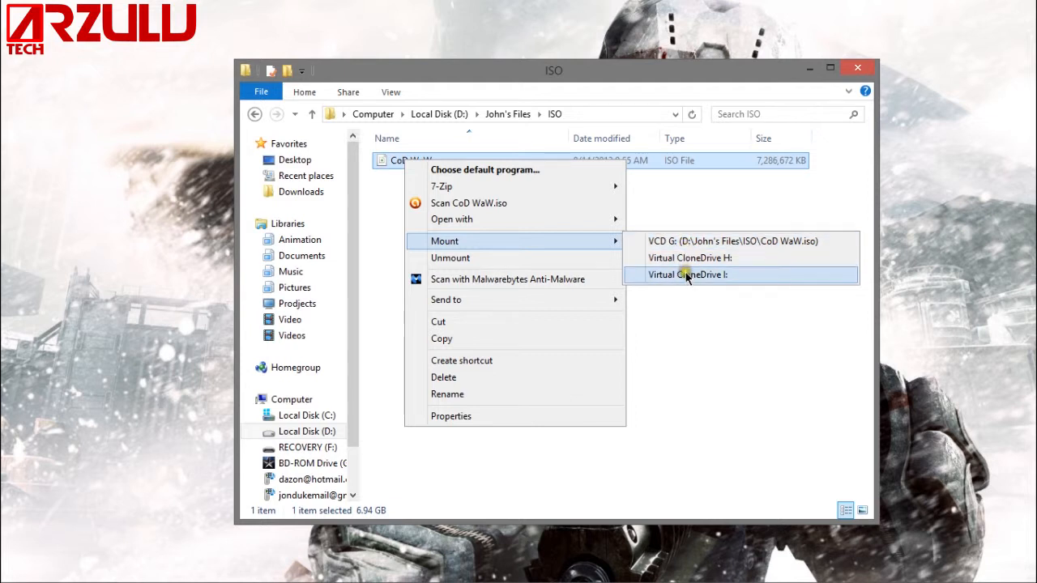
pyautogui.moveTo(502, 262)
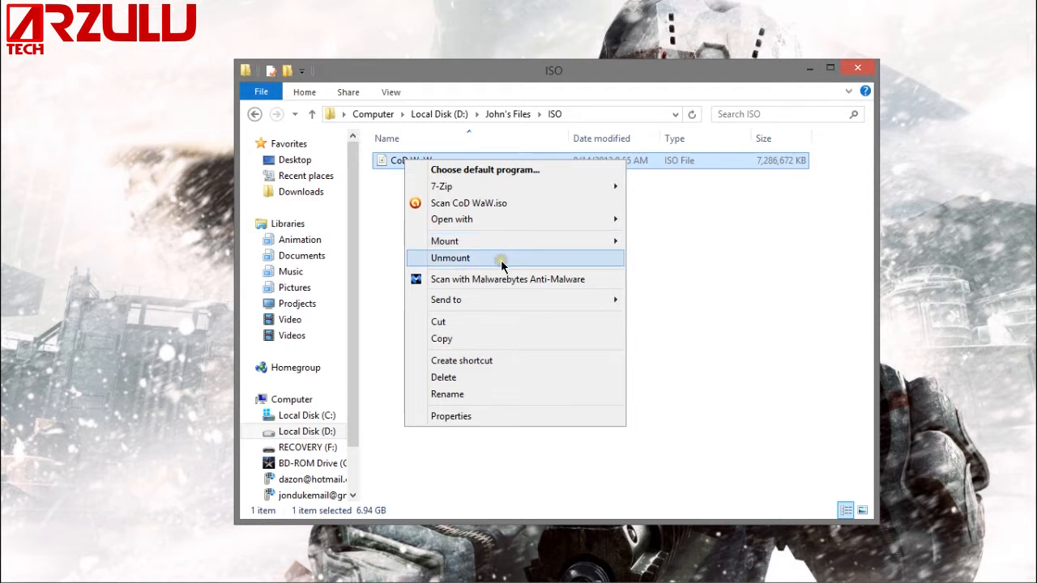